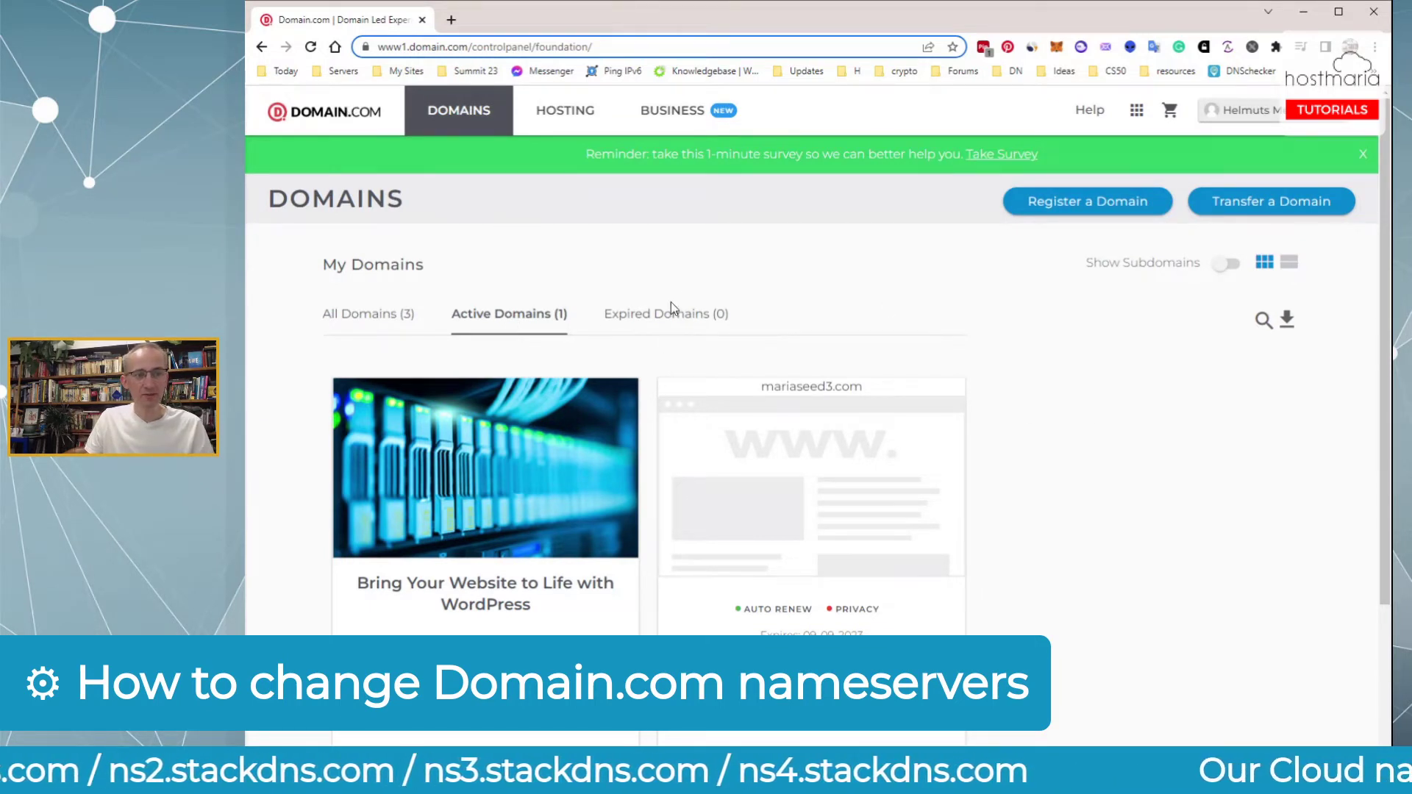
# Open mariaseed3.com's management page and go to its DNS & Nameservers settings
pyautogui.scroll(-3)
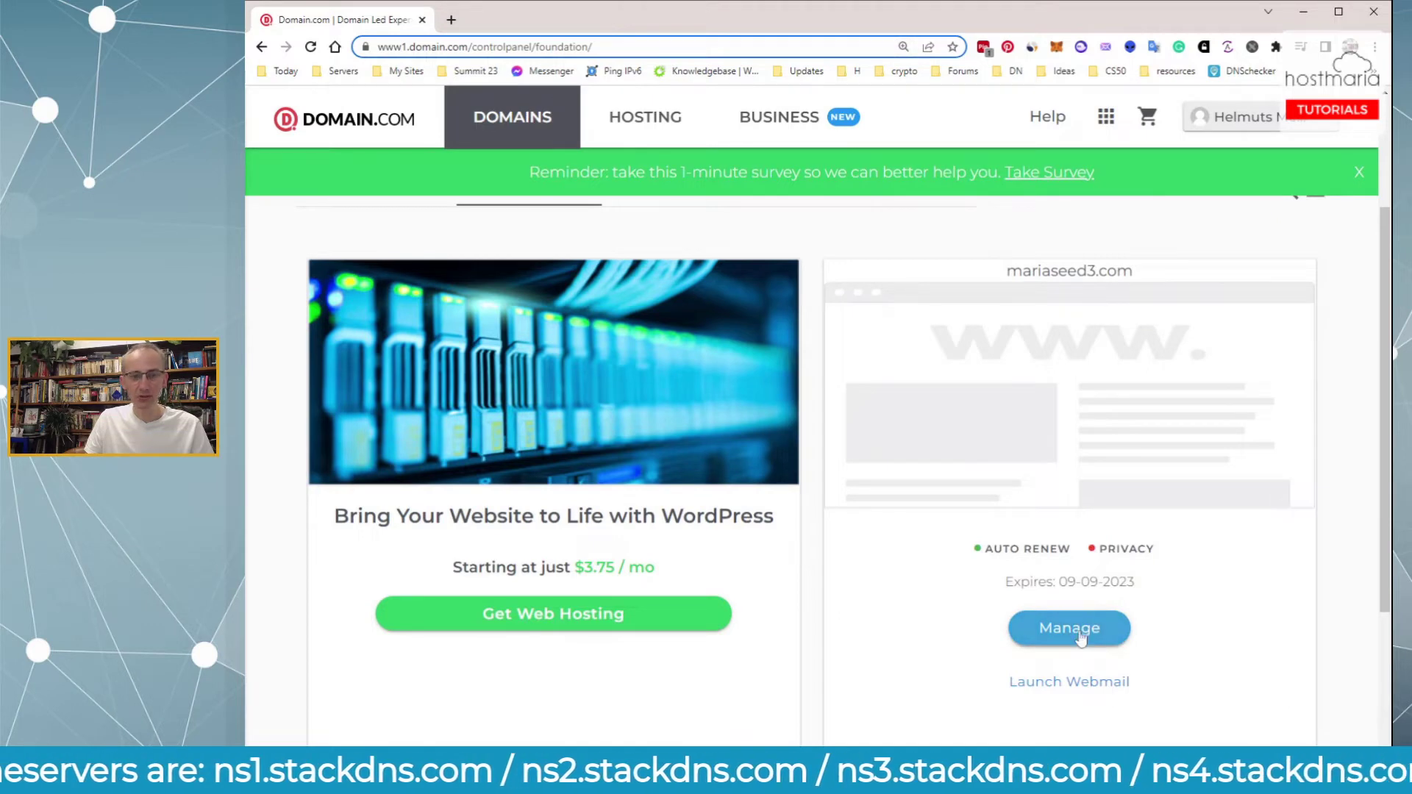
pyautogui.click(1068, 627)
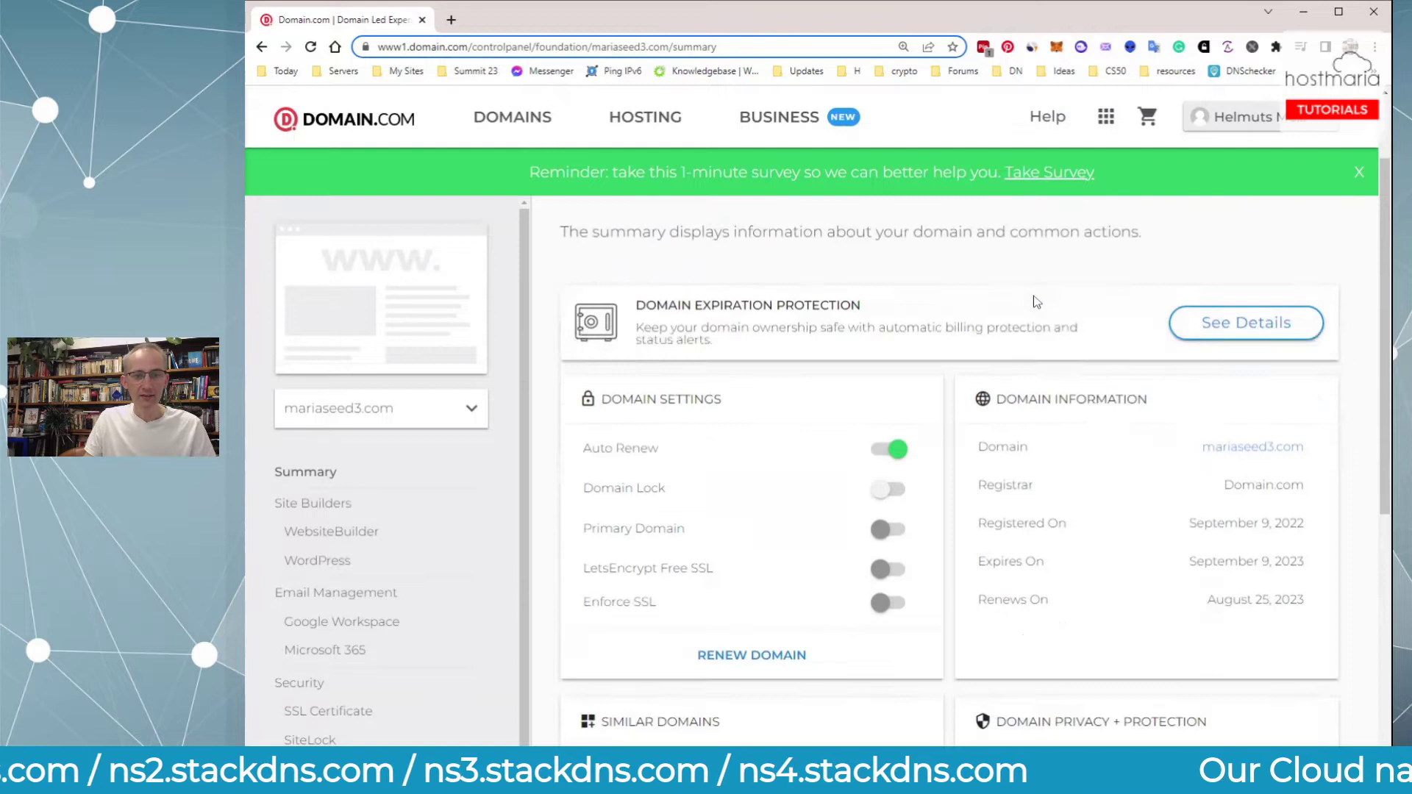
pyautogui.scroll(-3)
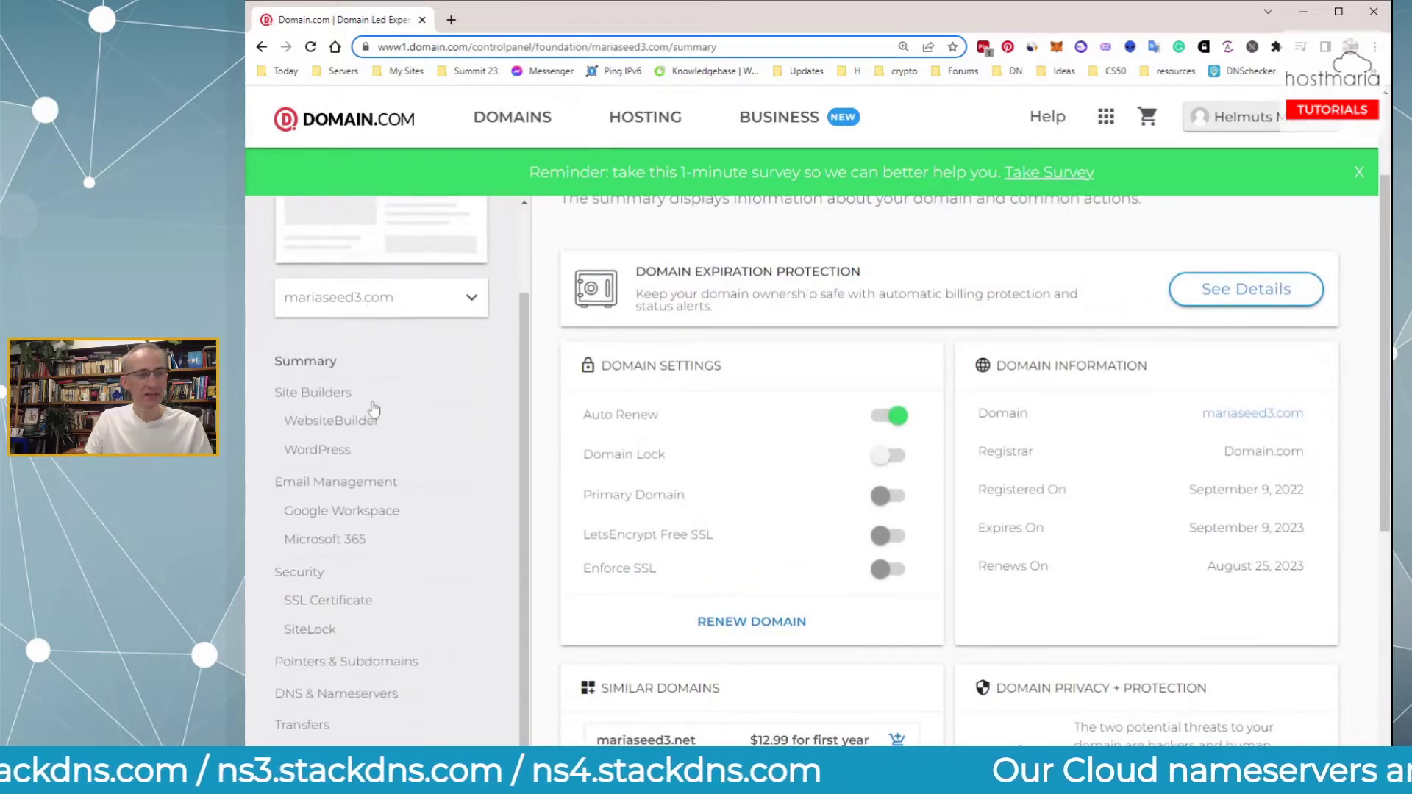
pyautogui.scroll(-3)
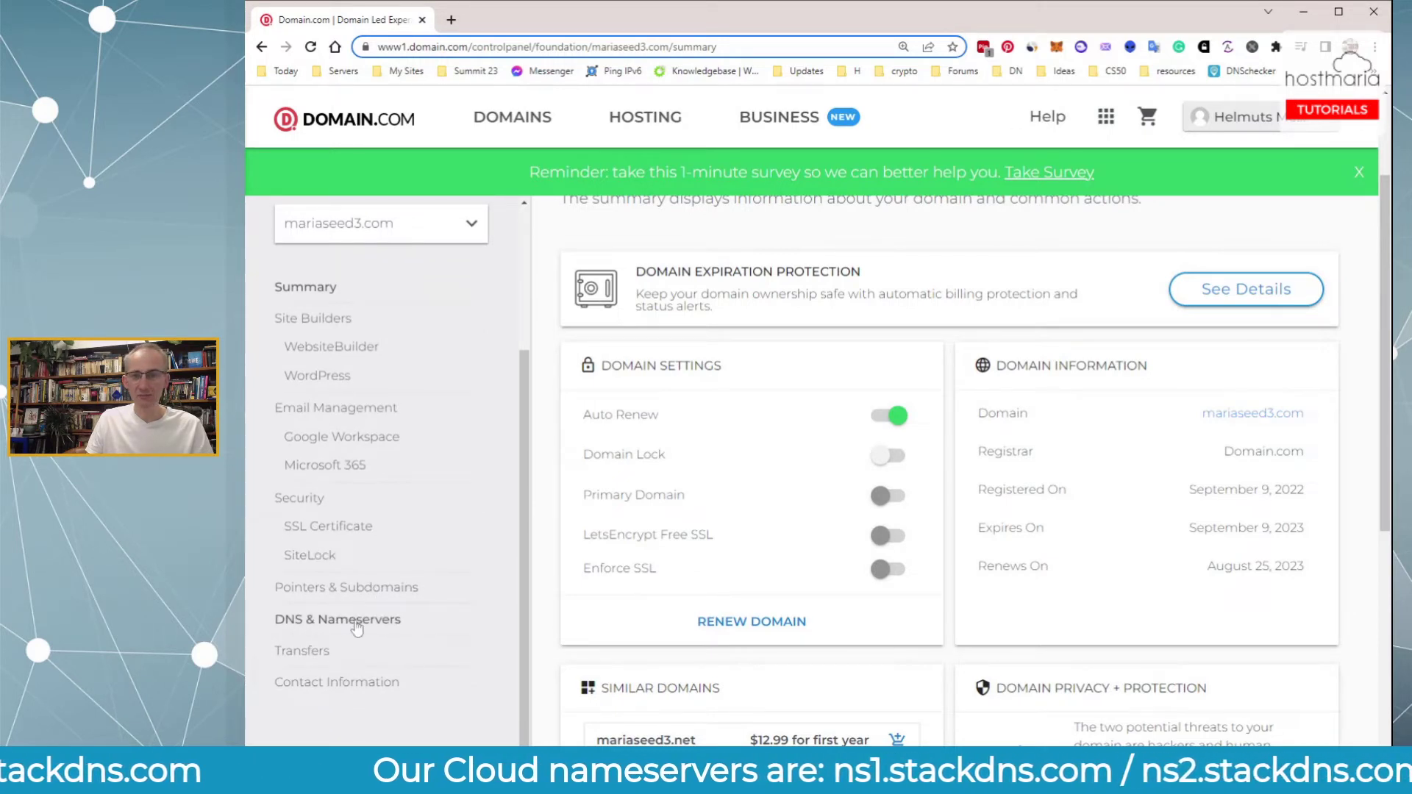
pyautogui.click(337, 619)
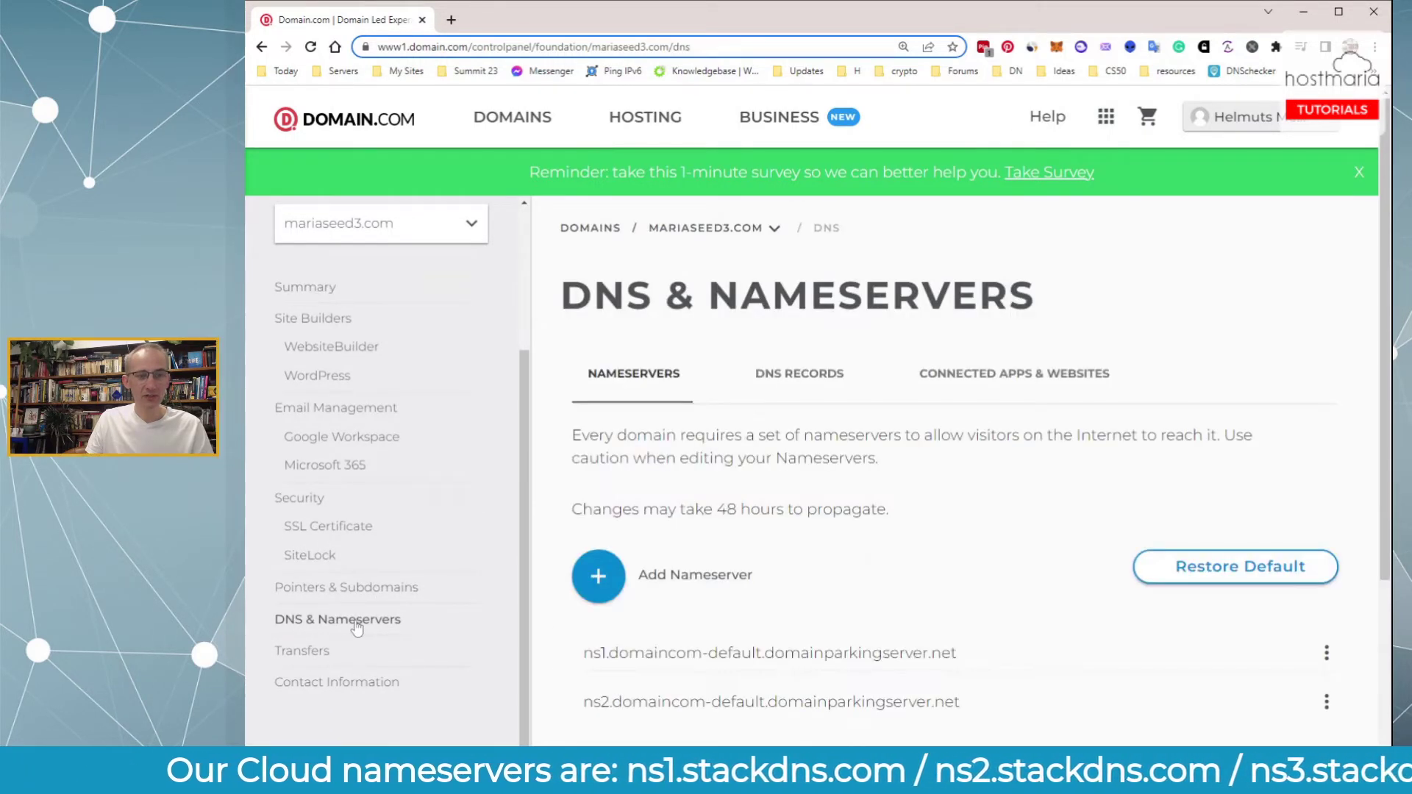
pyautogui.scroll(-3)
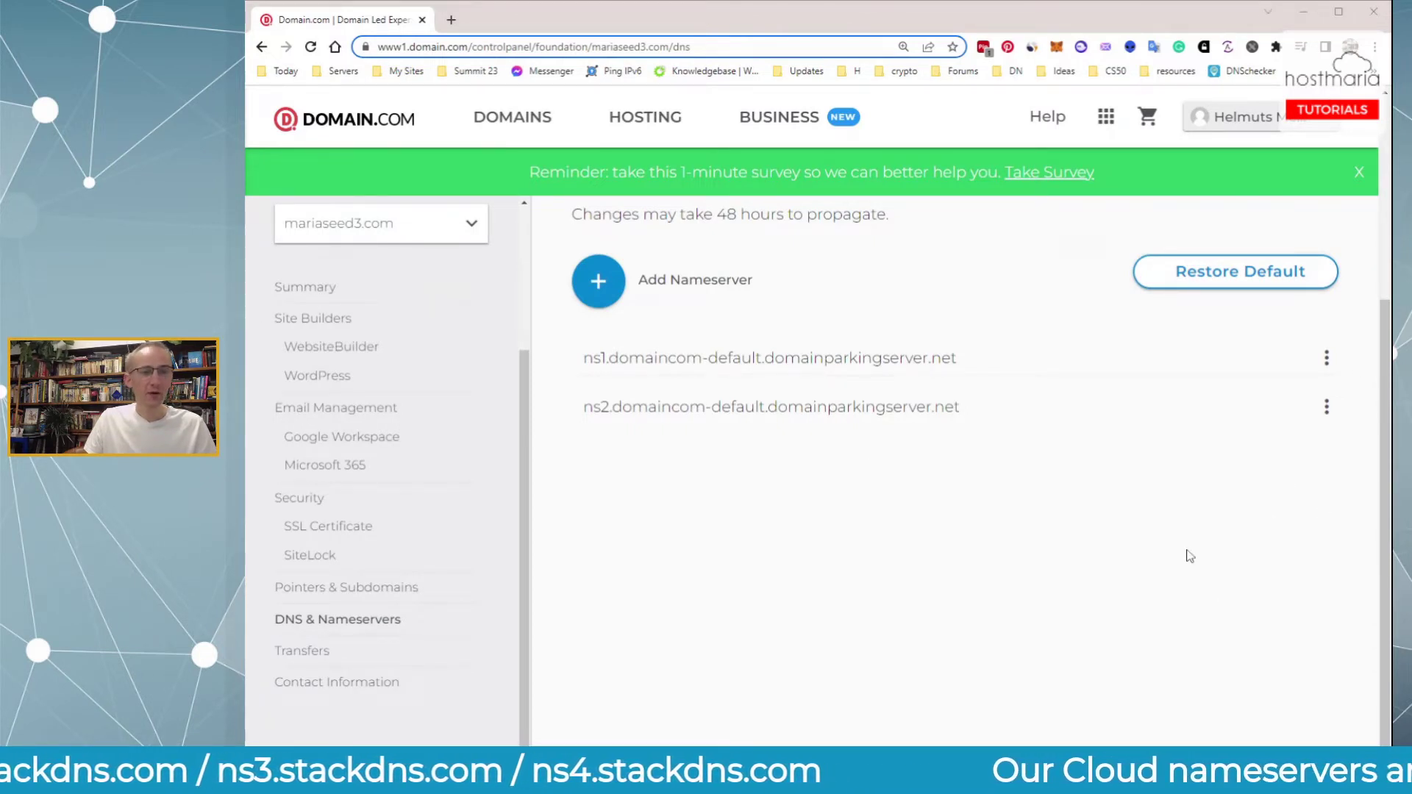
# Edit the first default nameserver to ns1.stackdns.com and the second to ns2.stackdns.com
pyautogui.click(1325, 357)
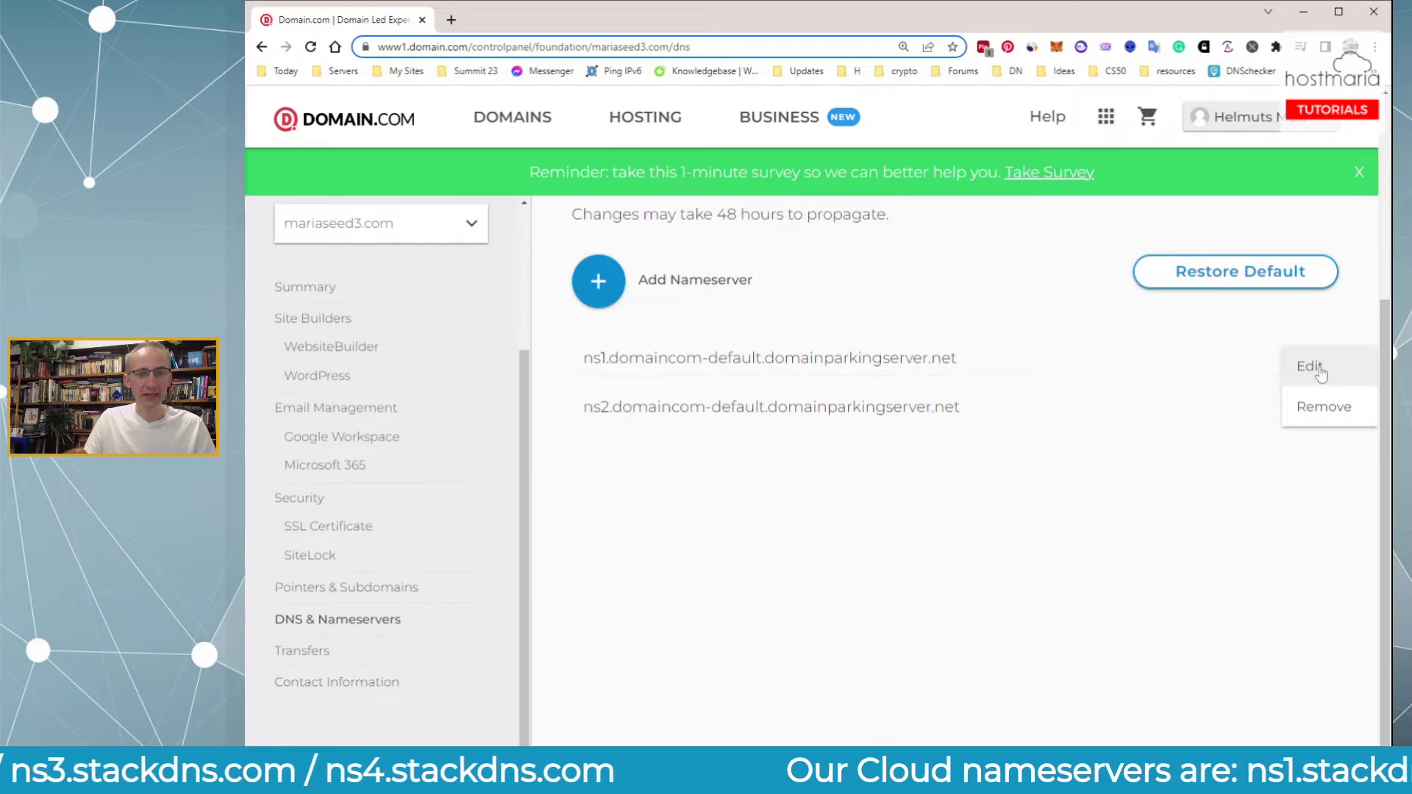
pyautogui.click(1310, 366)
pyautogui.write('ns1.stackdns.com')
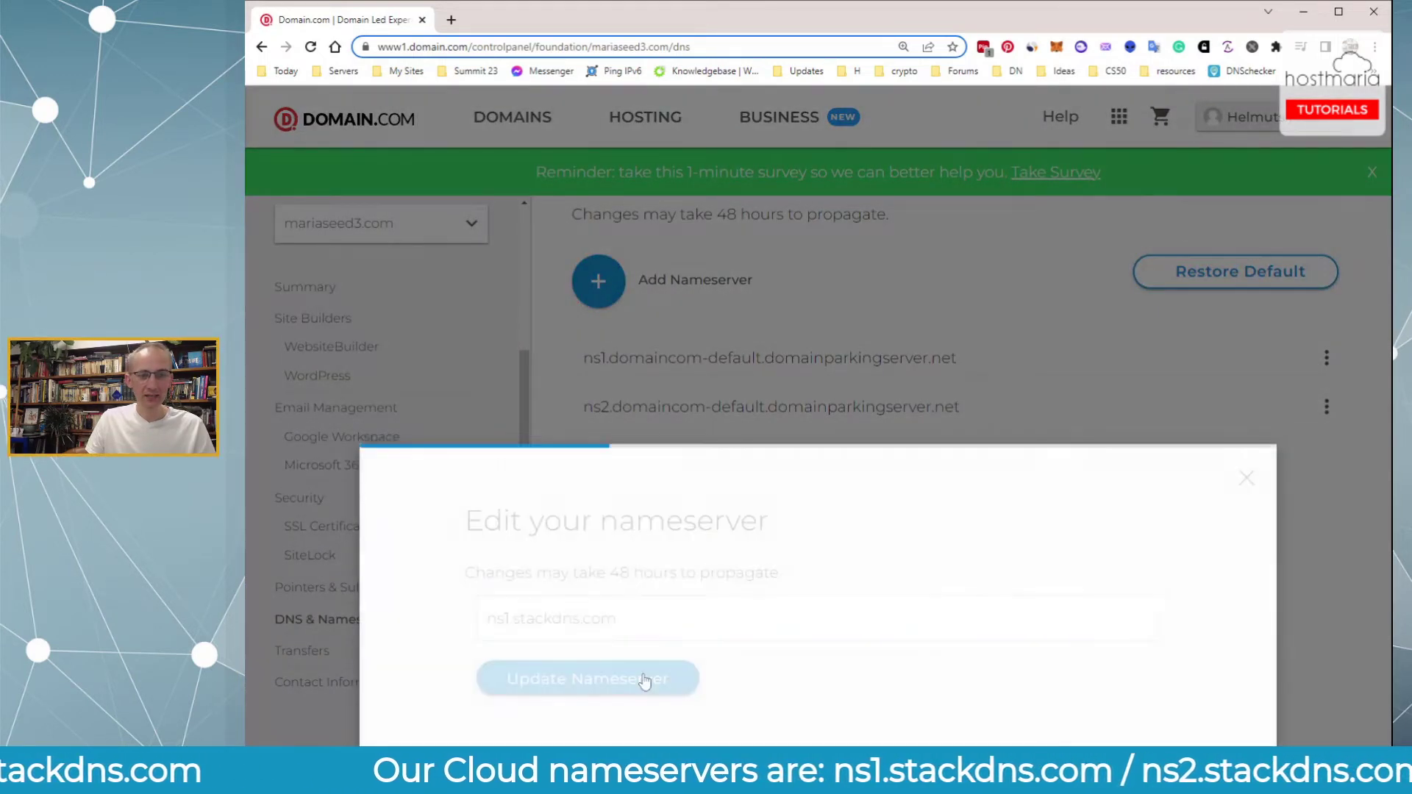
pyautogui.click(586, 678)
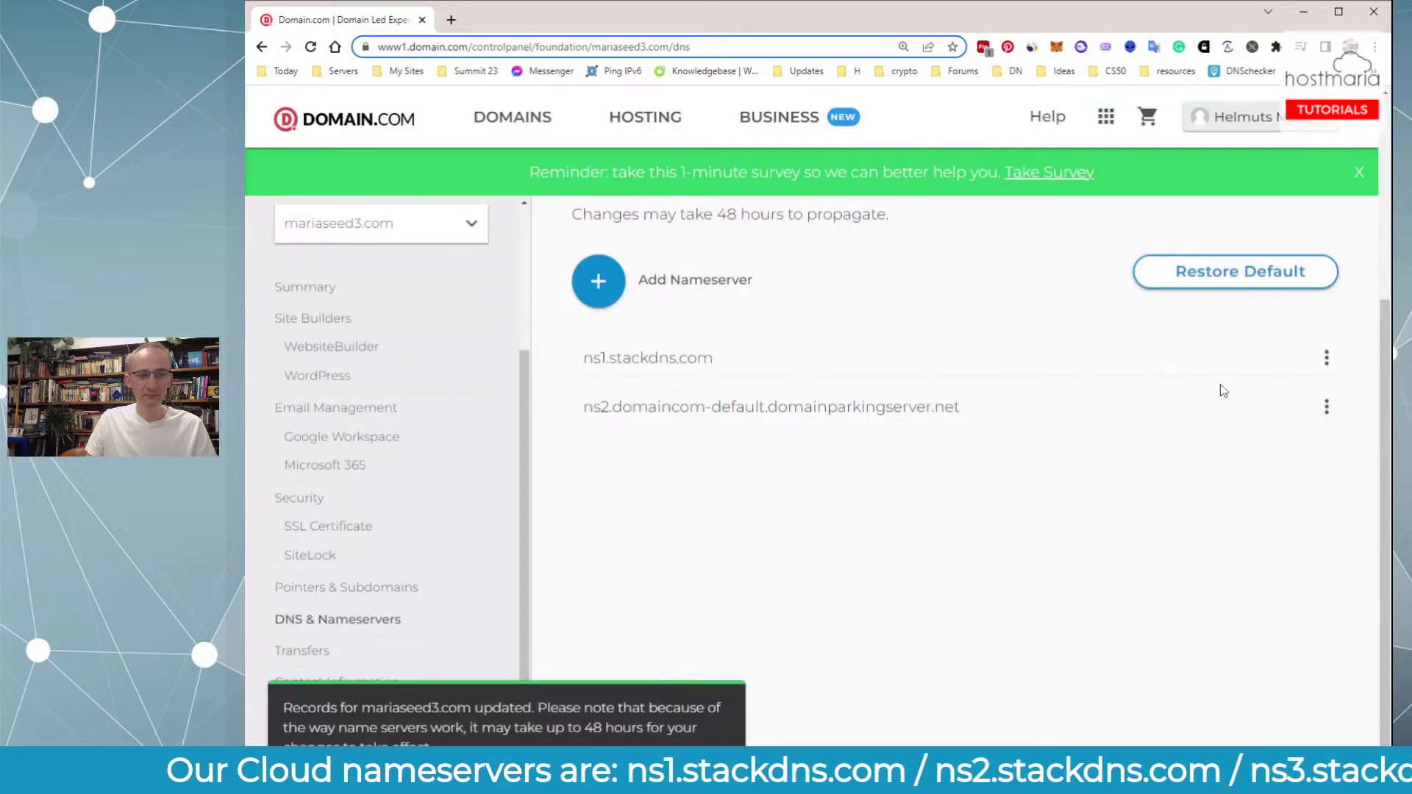
pyautogui.click(1326, 406)
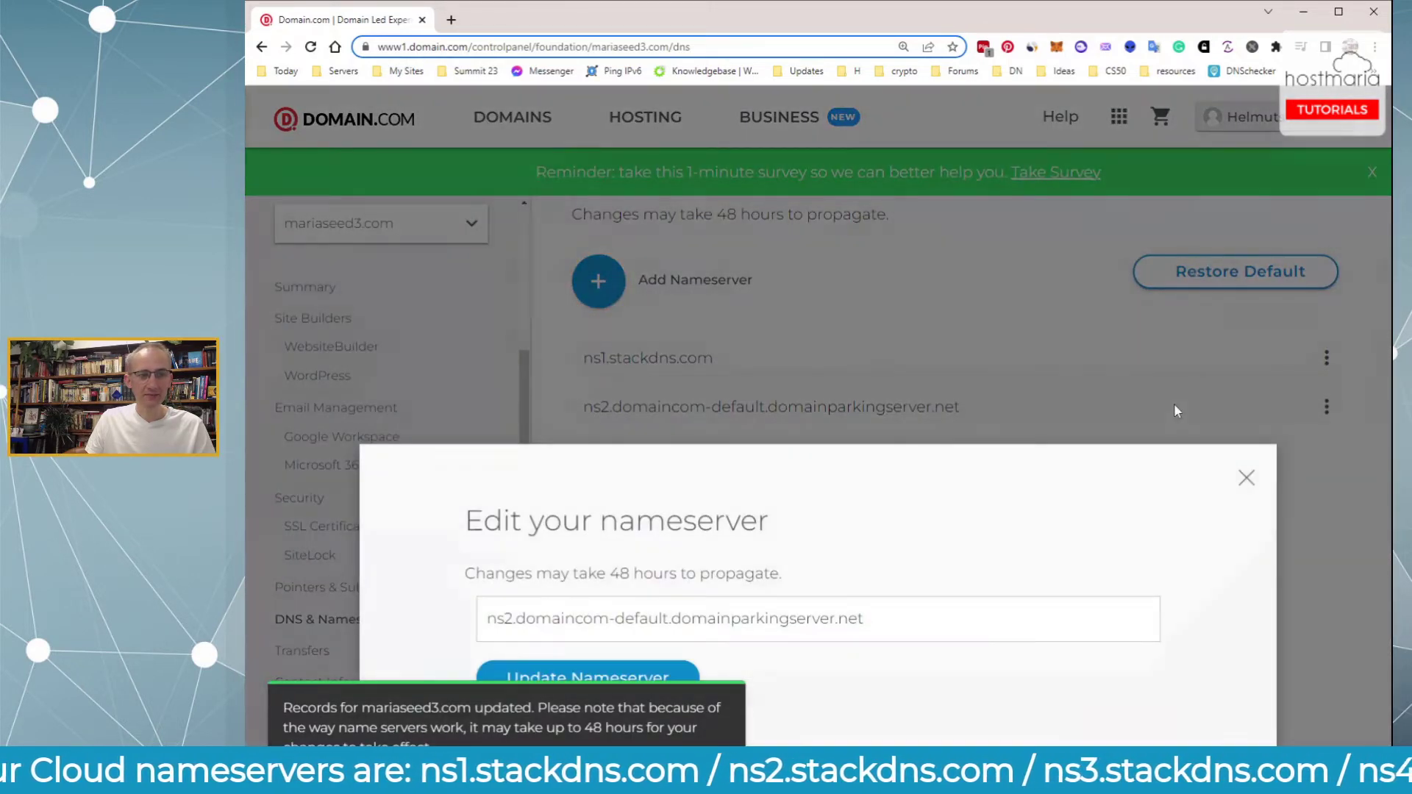
pyautogui.write('ns1.stackdns.com')
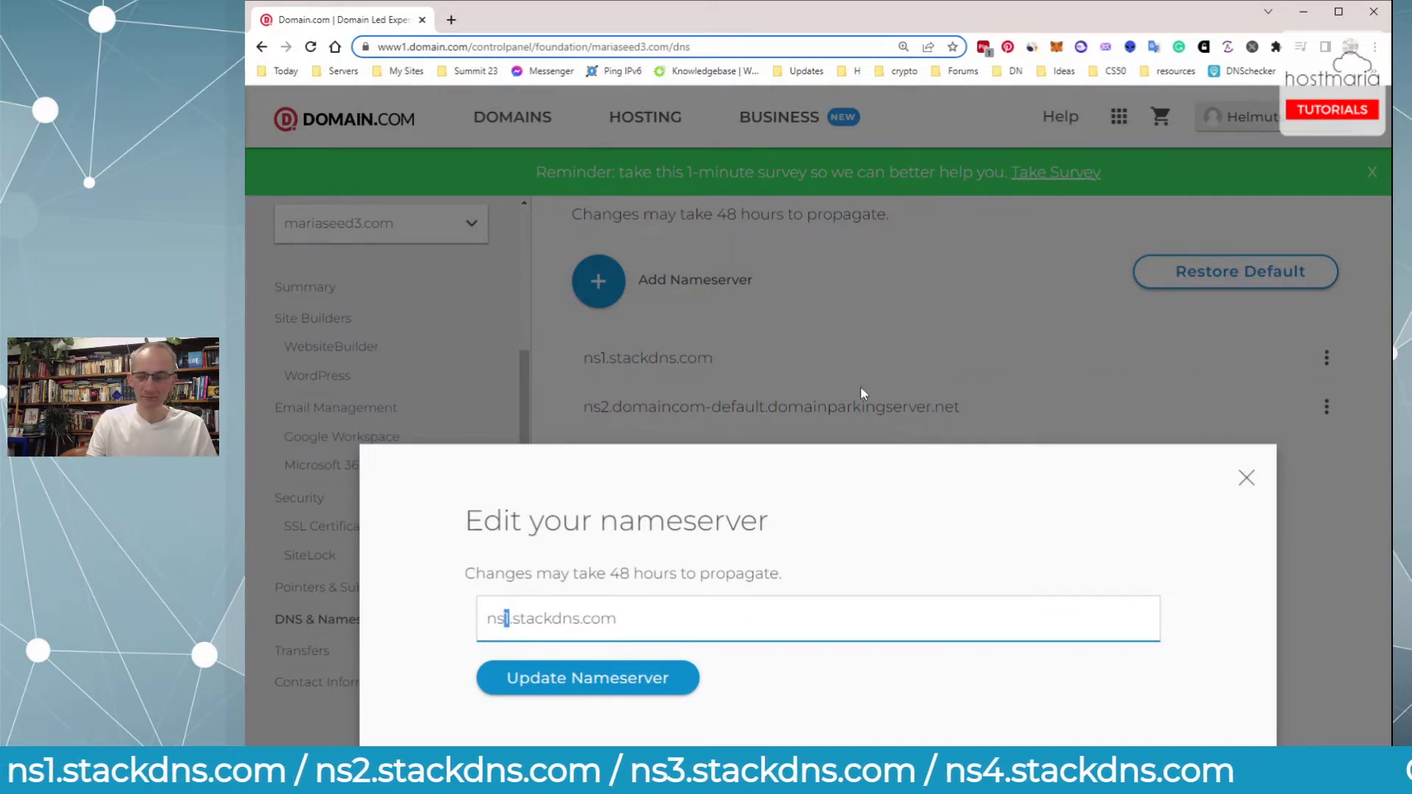
pyautogui.click(587, 678)
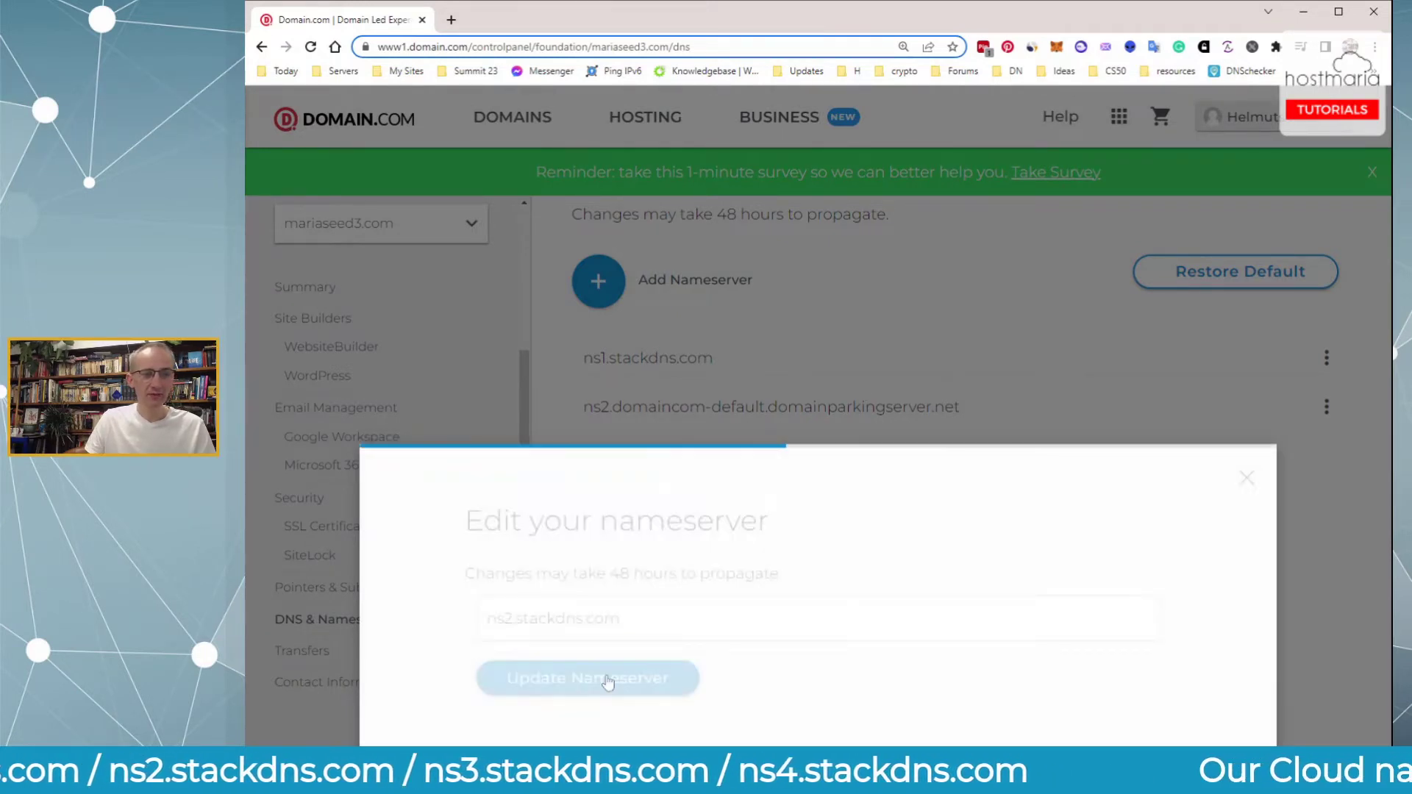
pyautogui.click(586, 678)
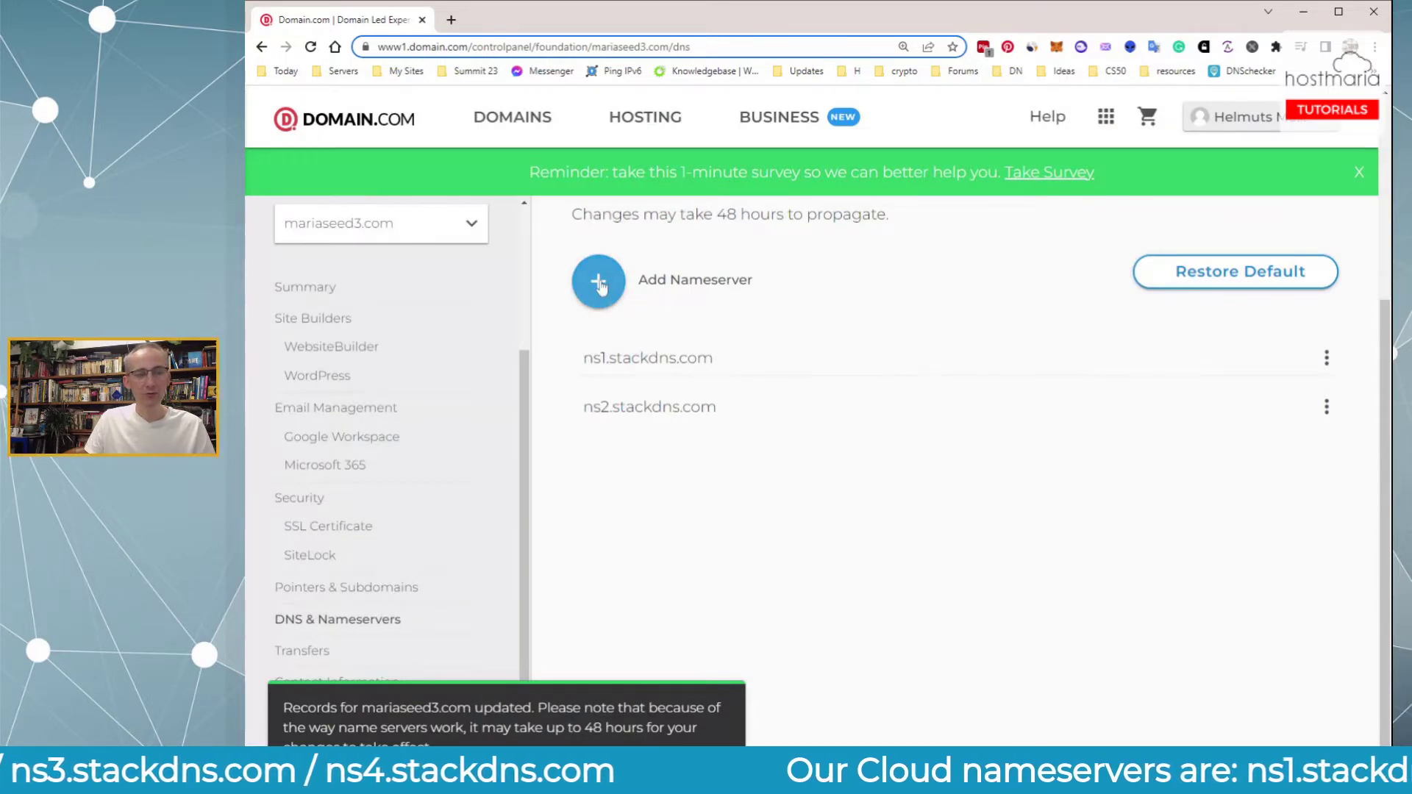
# Add ns3.stackdns.com as the third and ns4.stackdns.com as the fourth nameserver
pyautogui.click(598, 281)
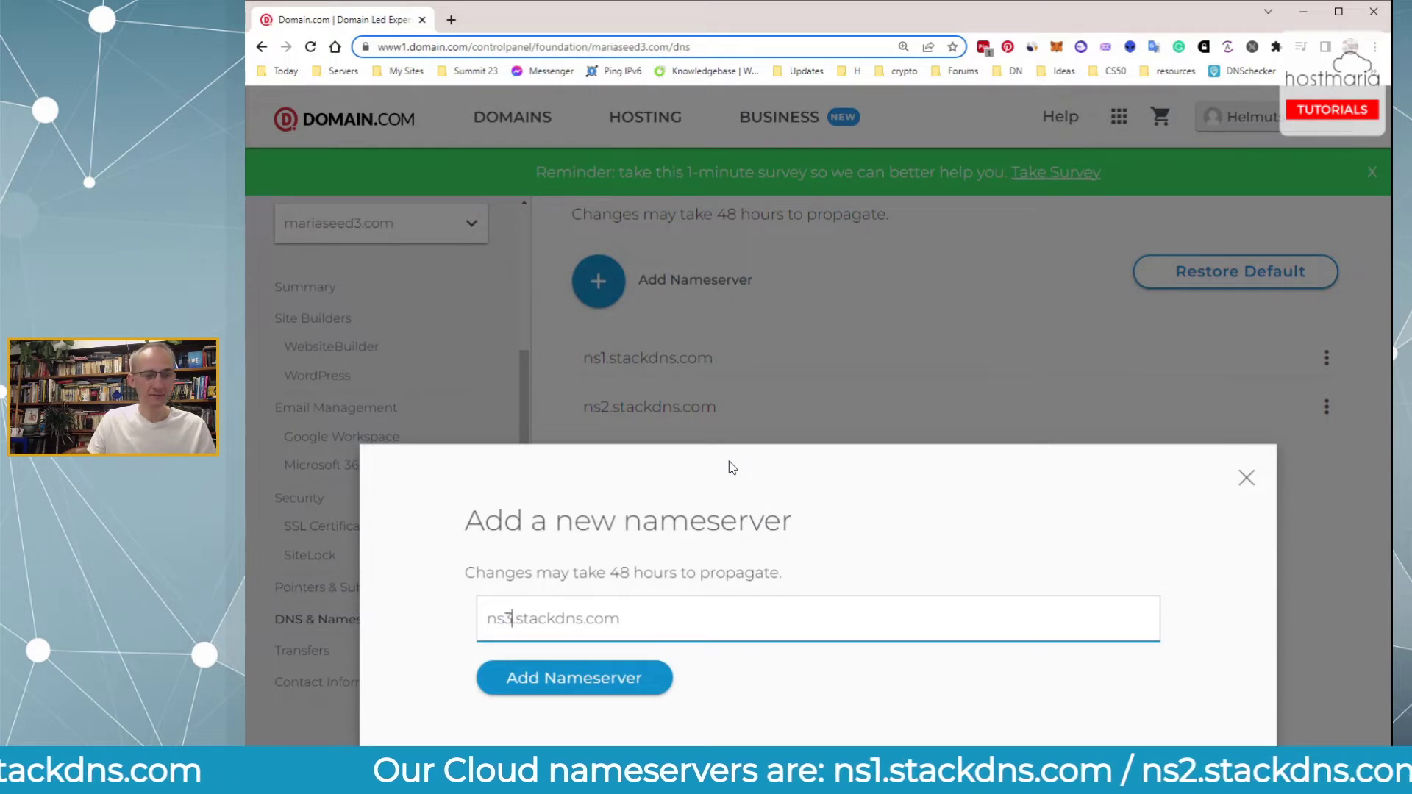
pyautogui.click(573, 678)
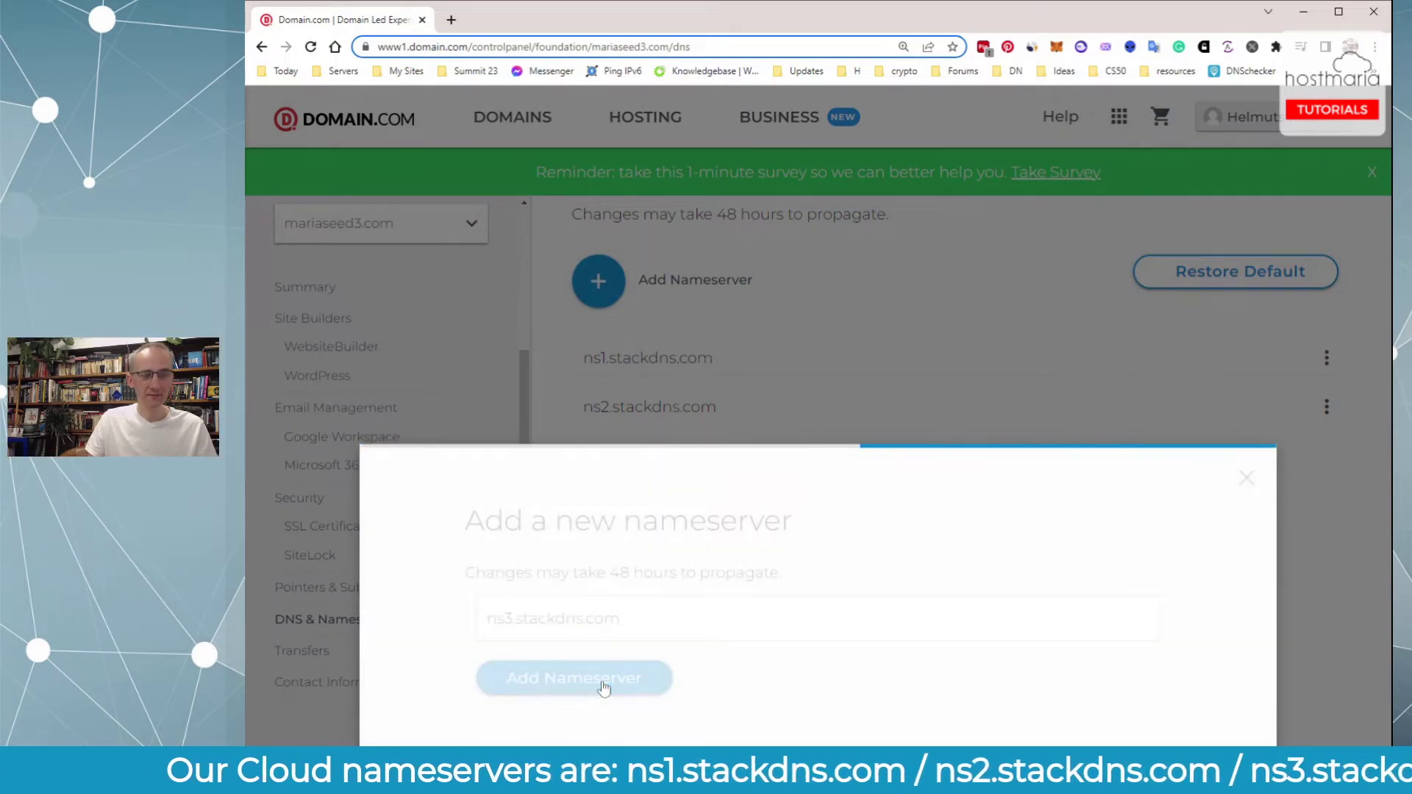
pyautogui.click(574, 678)
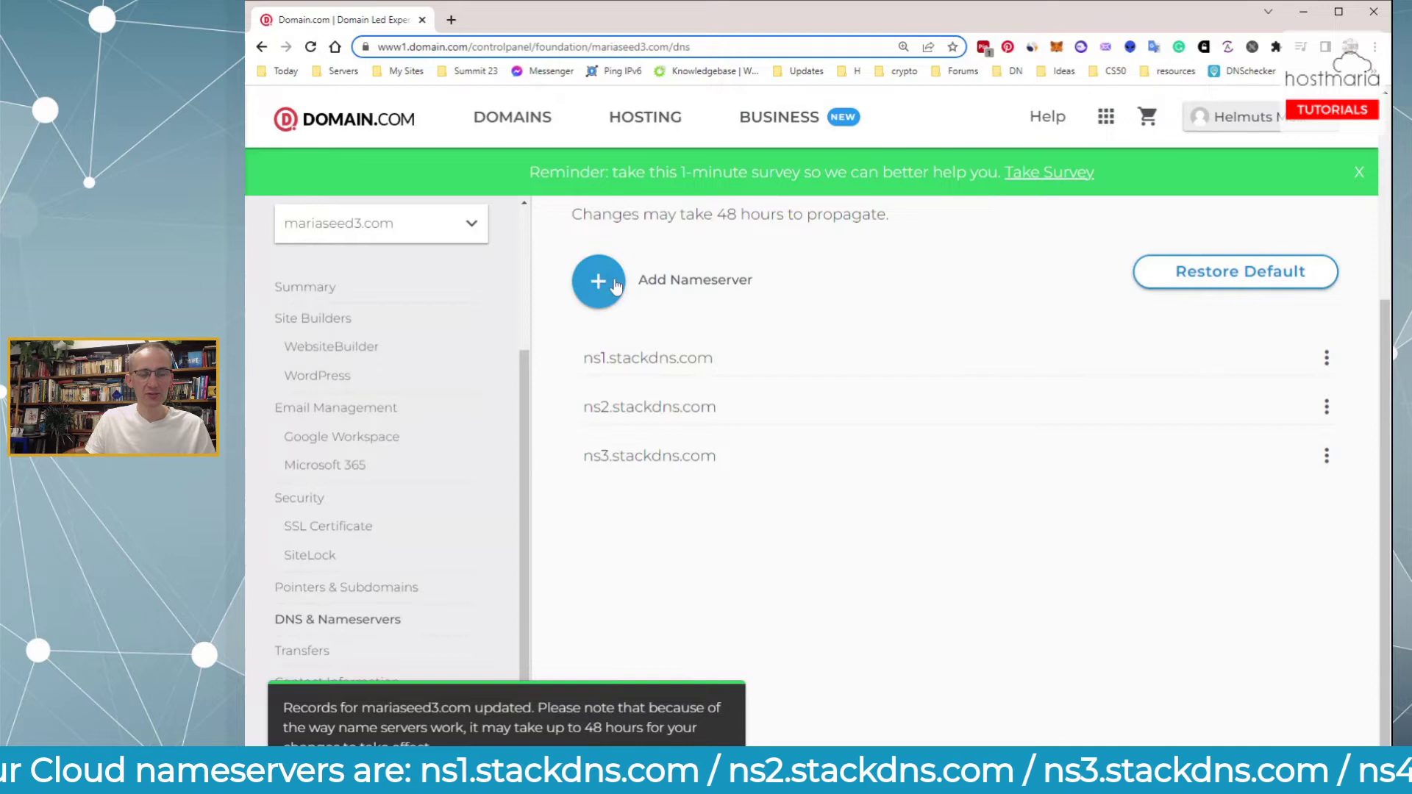
pyautogui.click(598, 280)
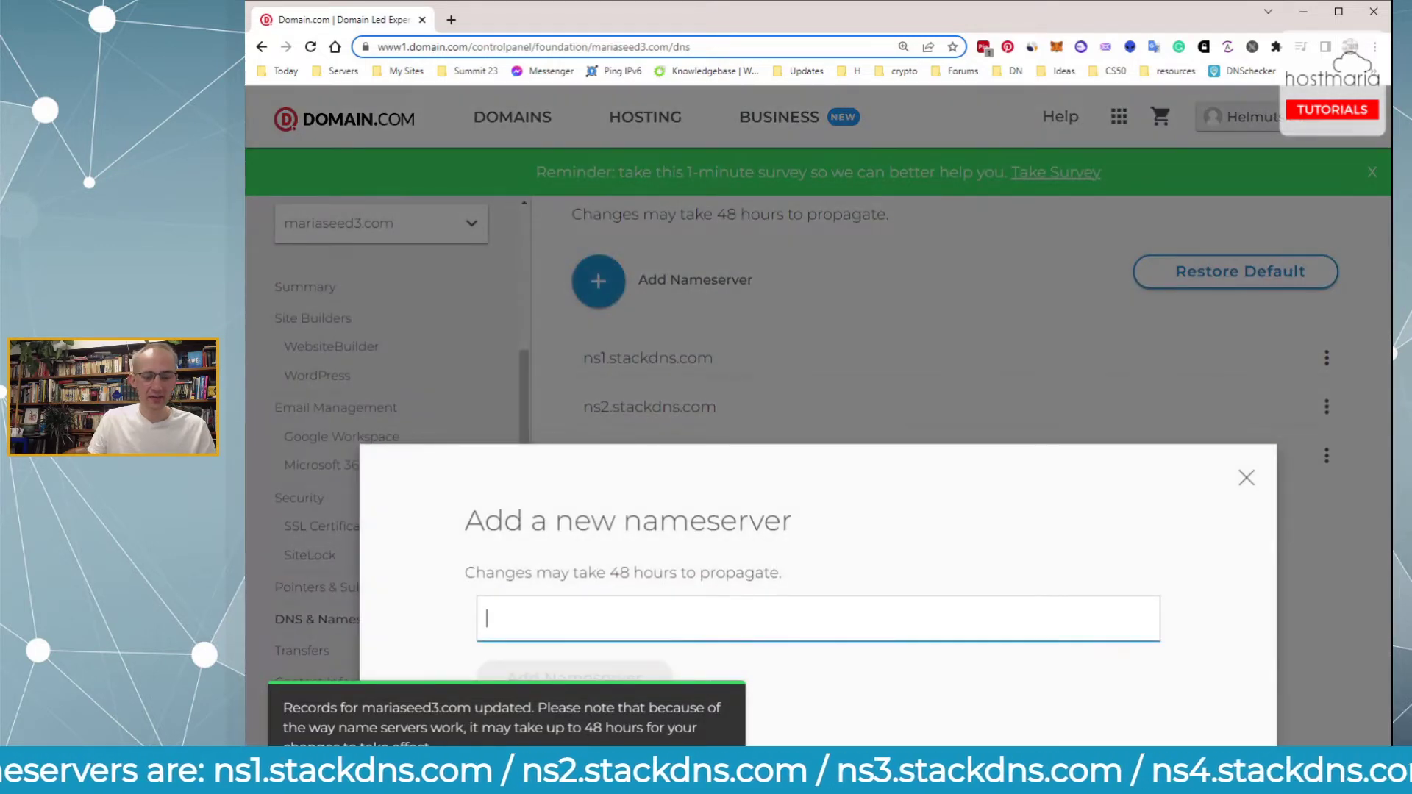
pyautogui.write('ns1.stackdns.com')
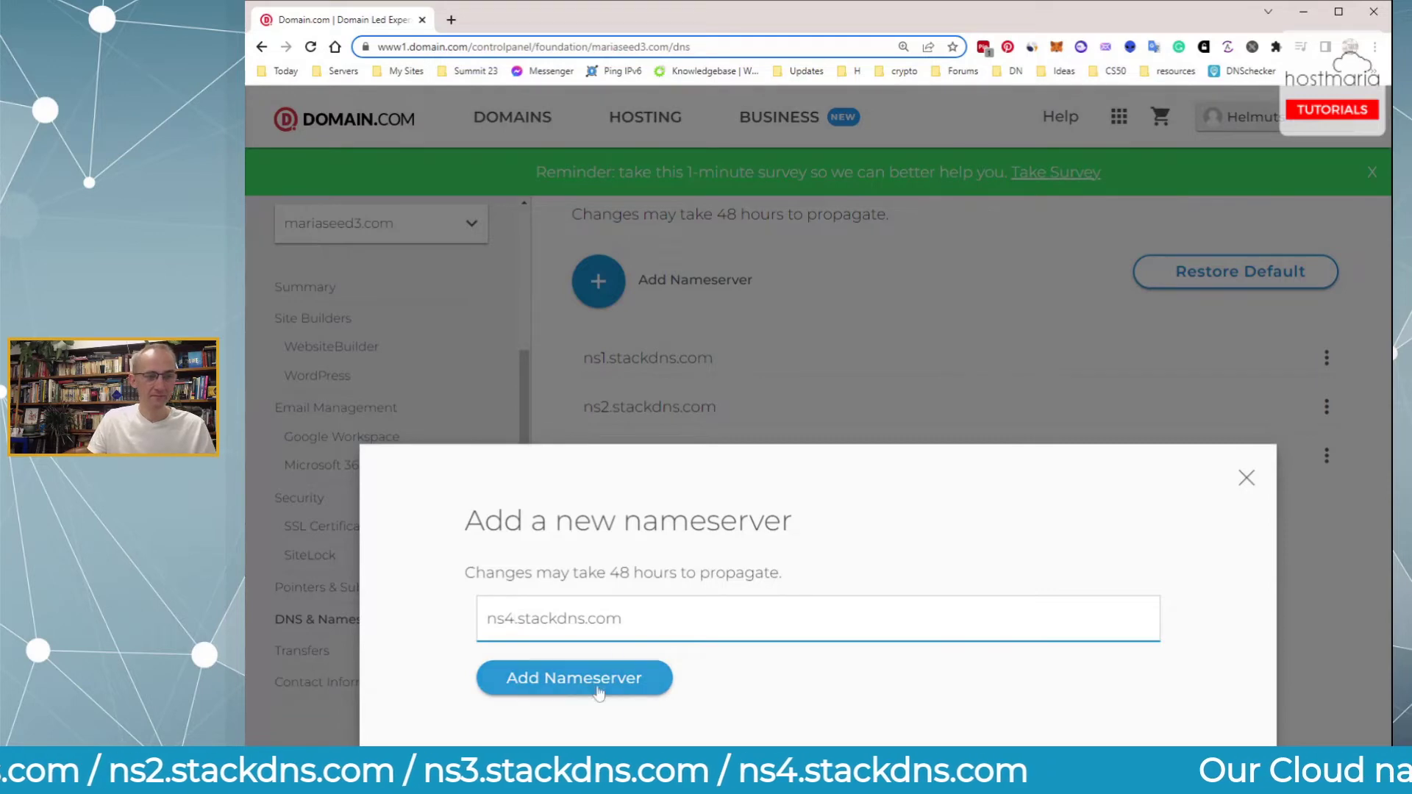
pyautogui.click(573, 677)
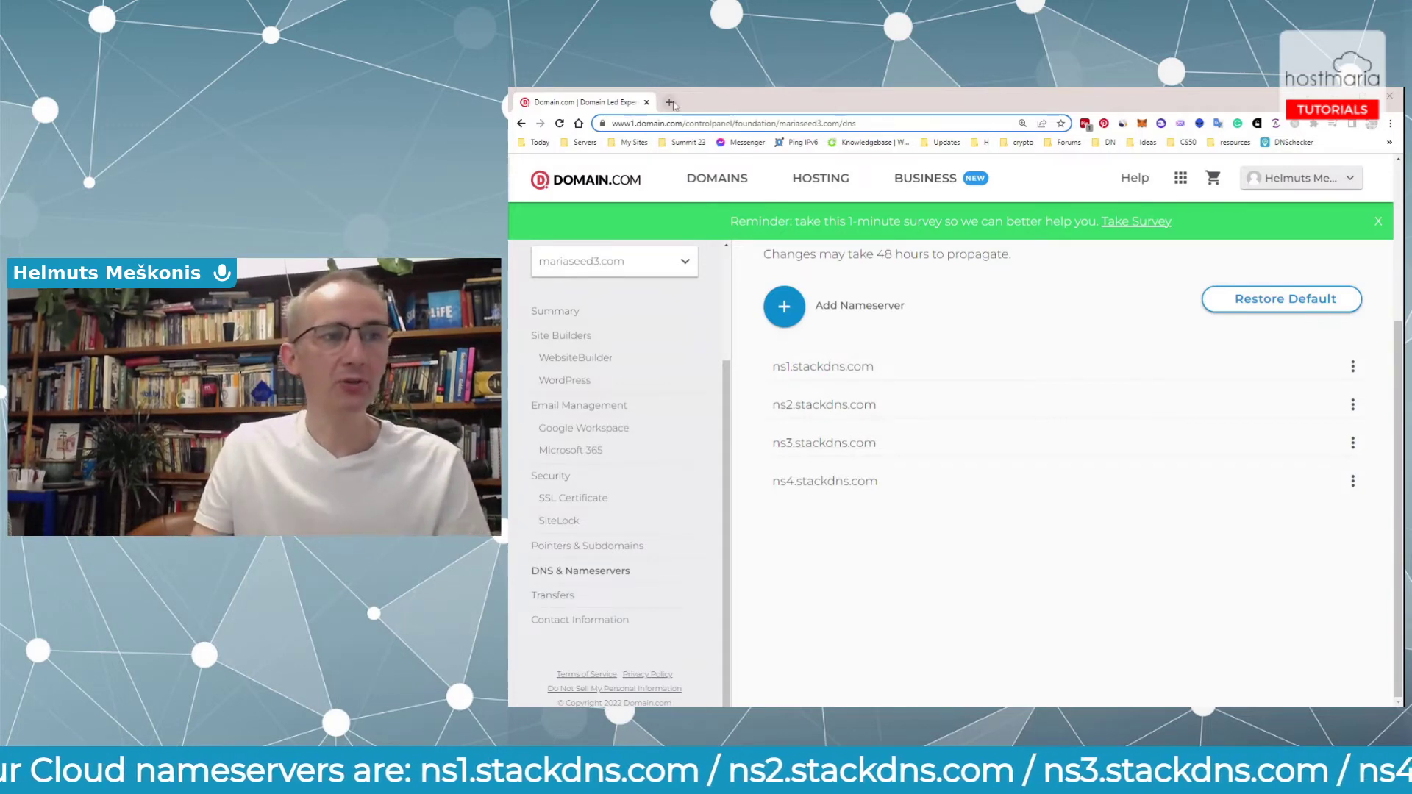
# In a new tab on dnschecker.org, run an NS record lookup for mariaseed3.com
pyautogui.click(670, 101)
pyautogui.write('dnschecker.org')
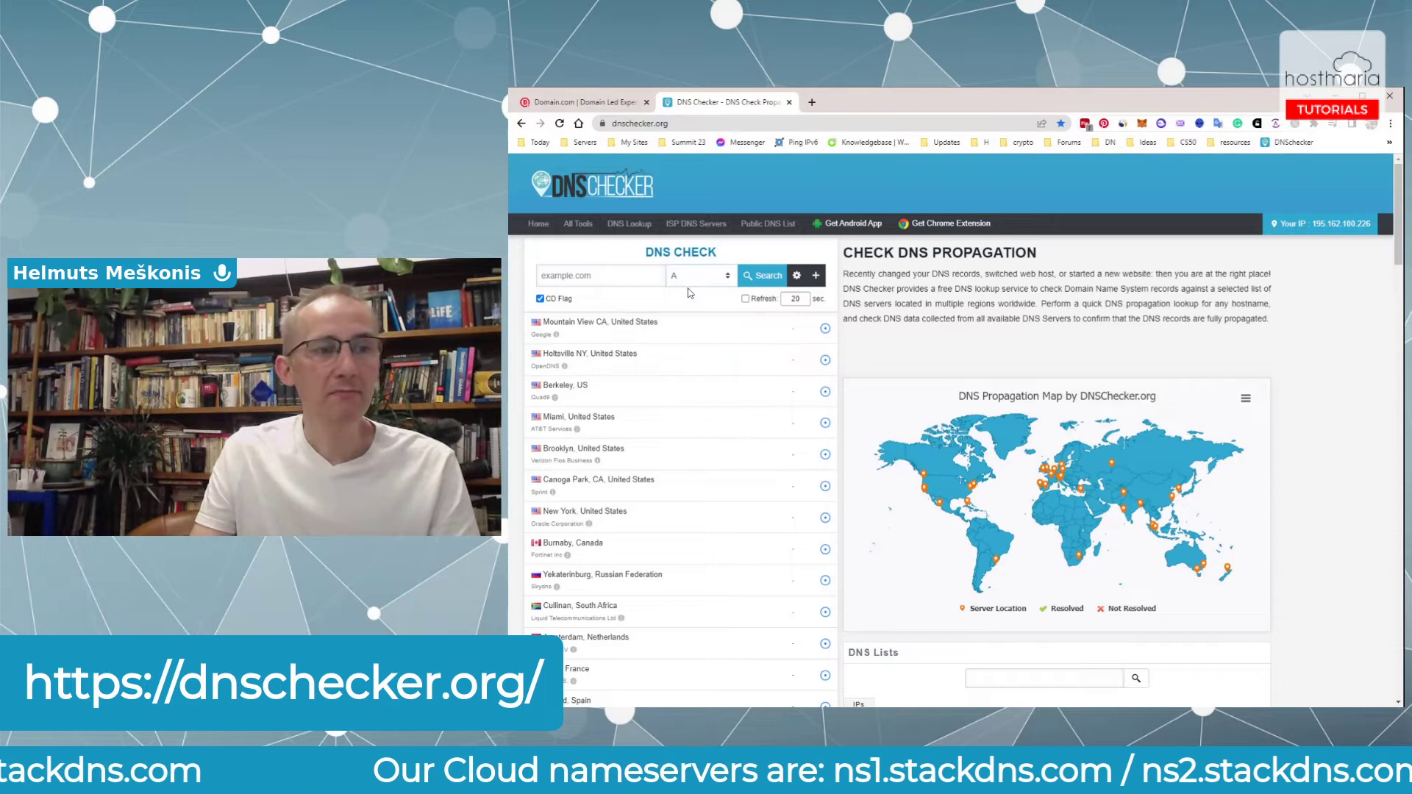
pyautogui.click(698, 274)
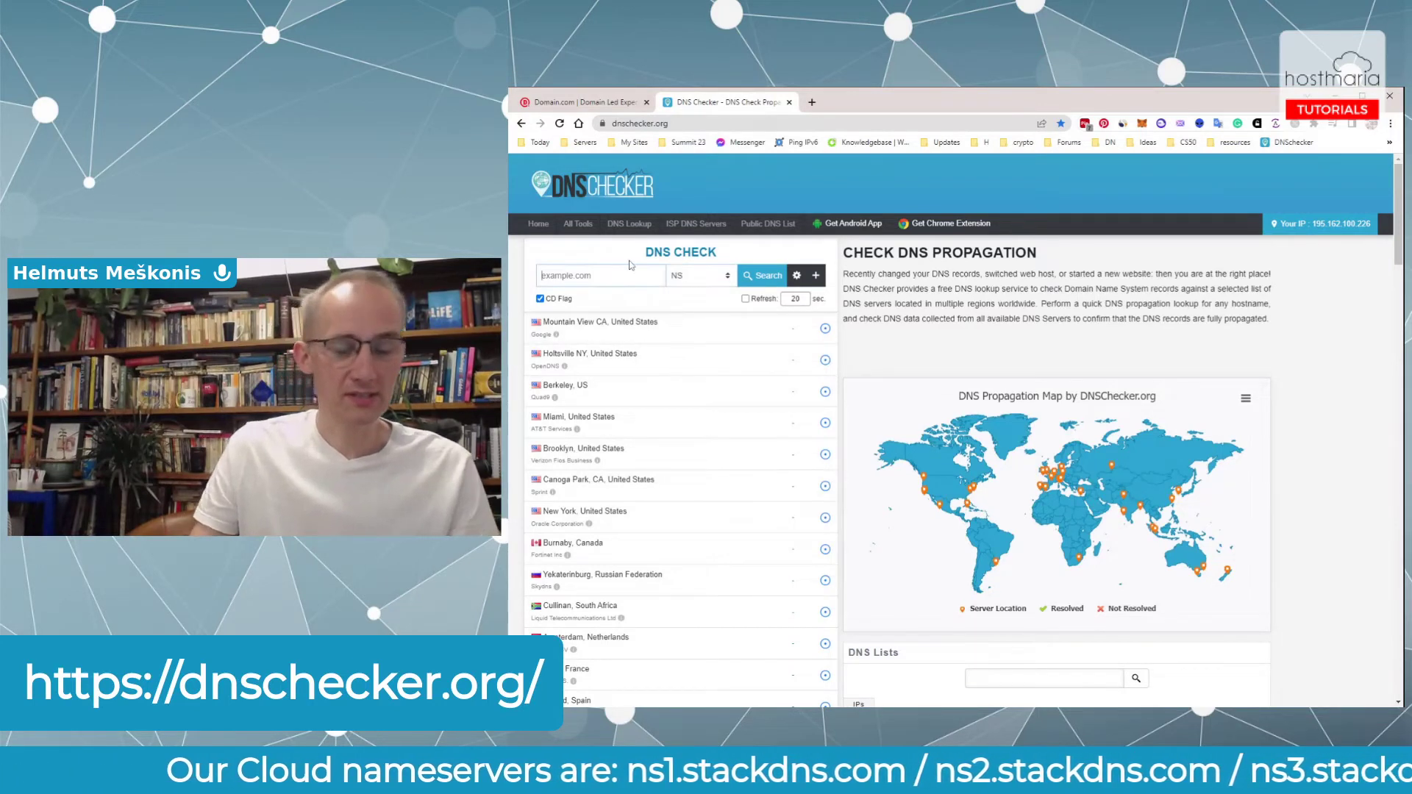
pyautogui.write('mariaseed3')
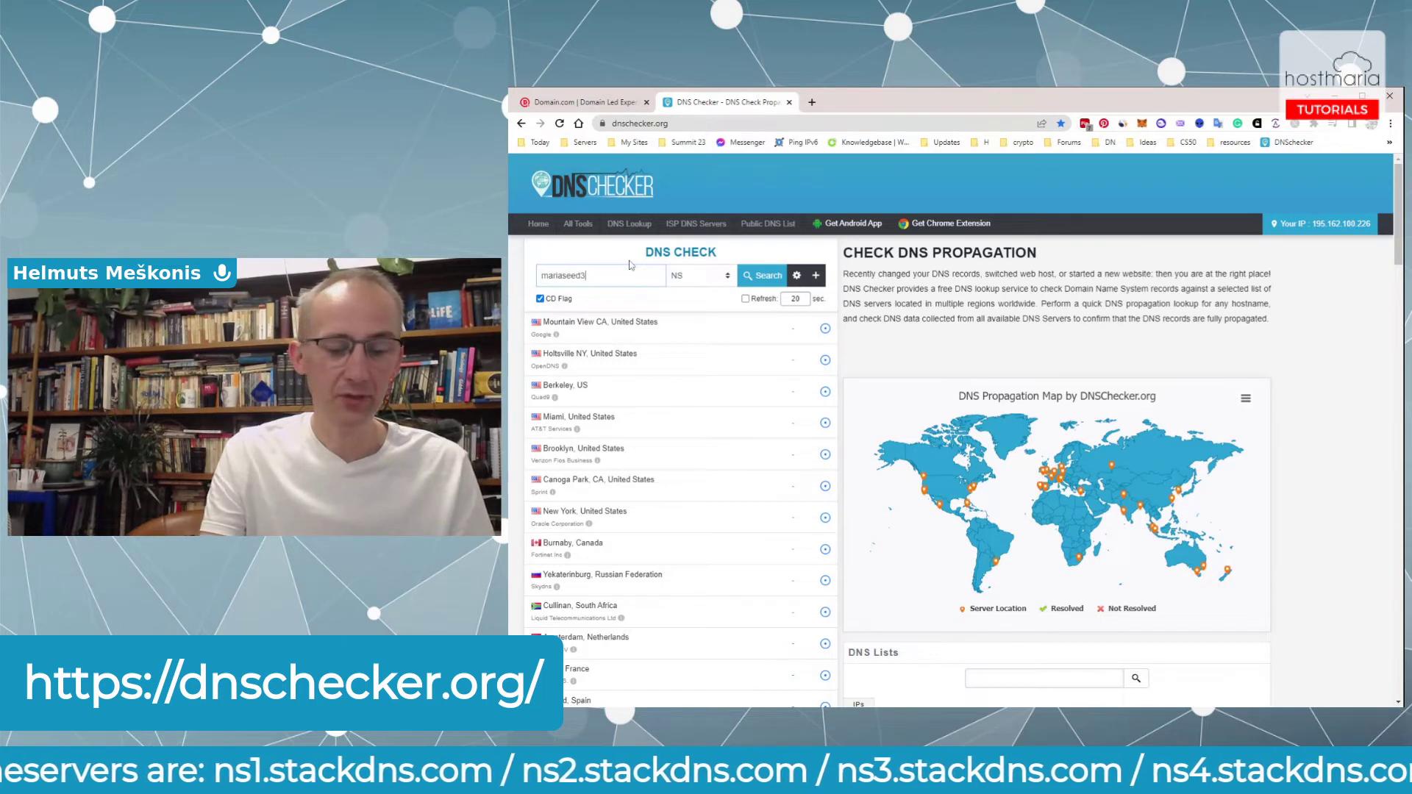
pyautogui.write('.com')
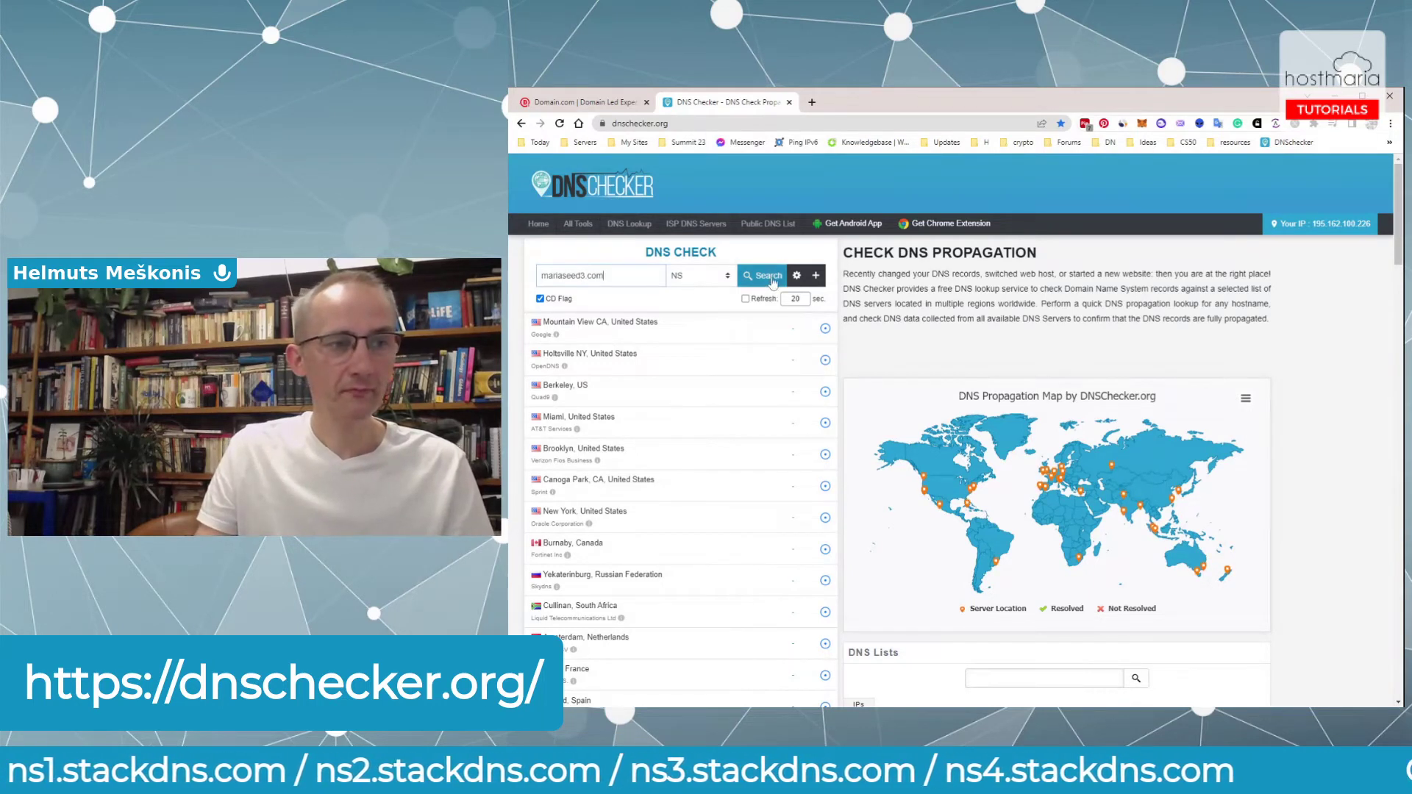
pyautogui.click(761, 276)
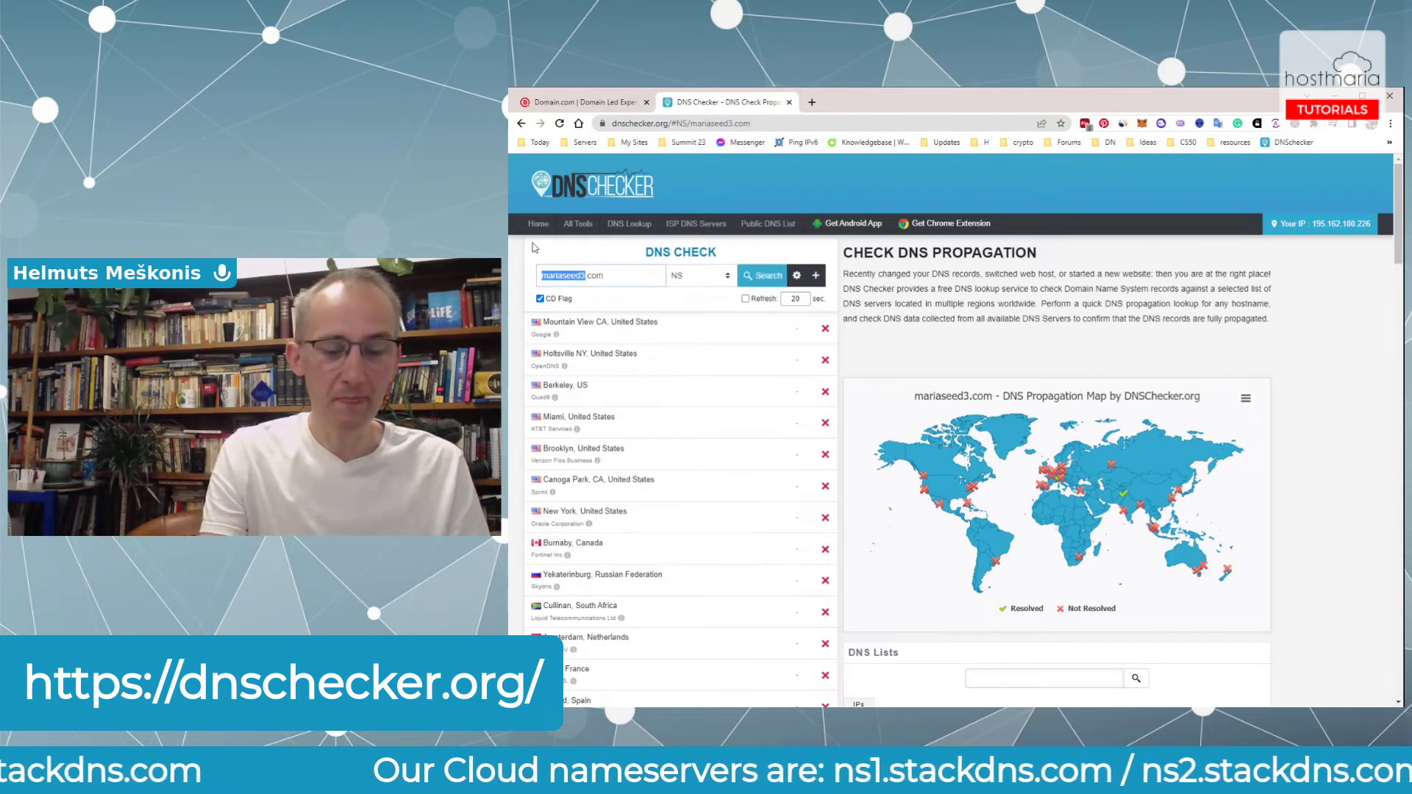
# Run the NS lookup for hostmaria.com and scroll through the resolved stackdns results
pyautogui.write('host.com')
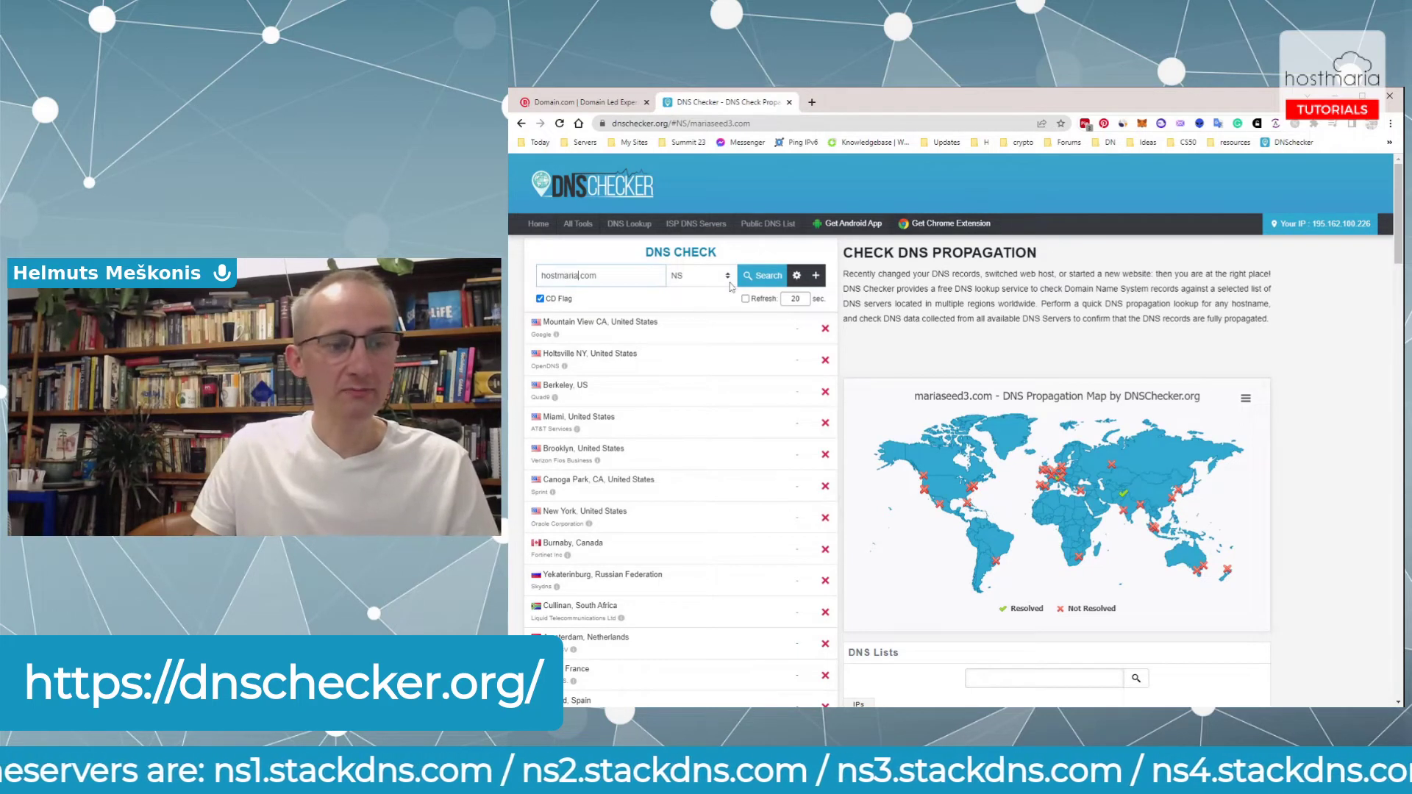
pyautogui.click(762, 276)
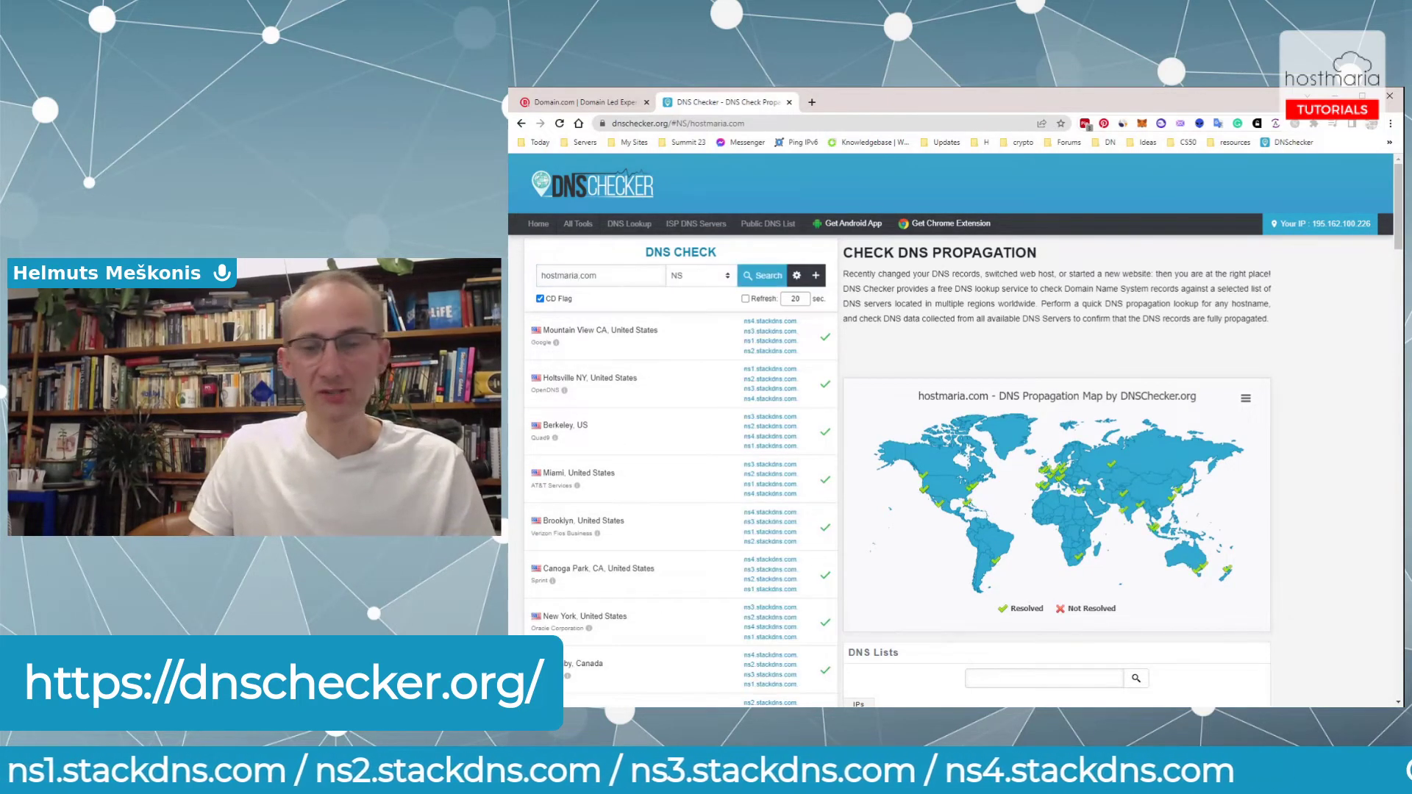
pyautogui.scroll(-3)
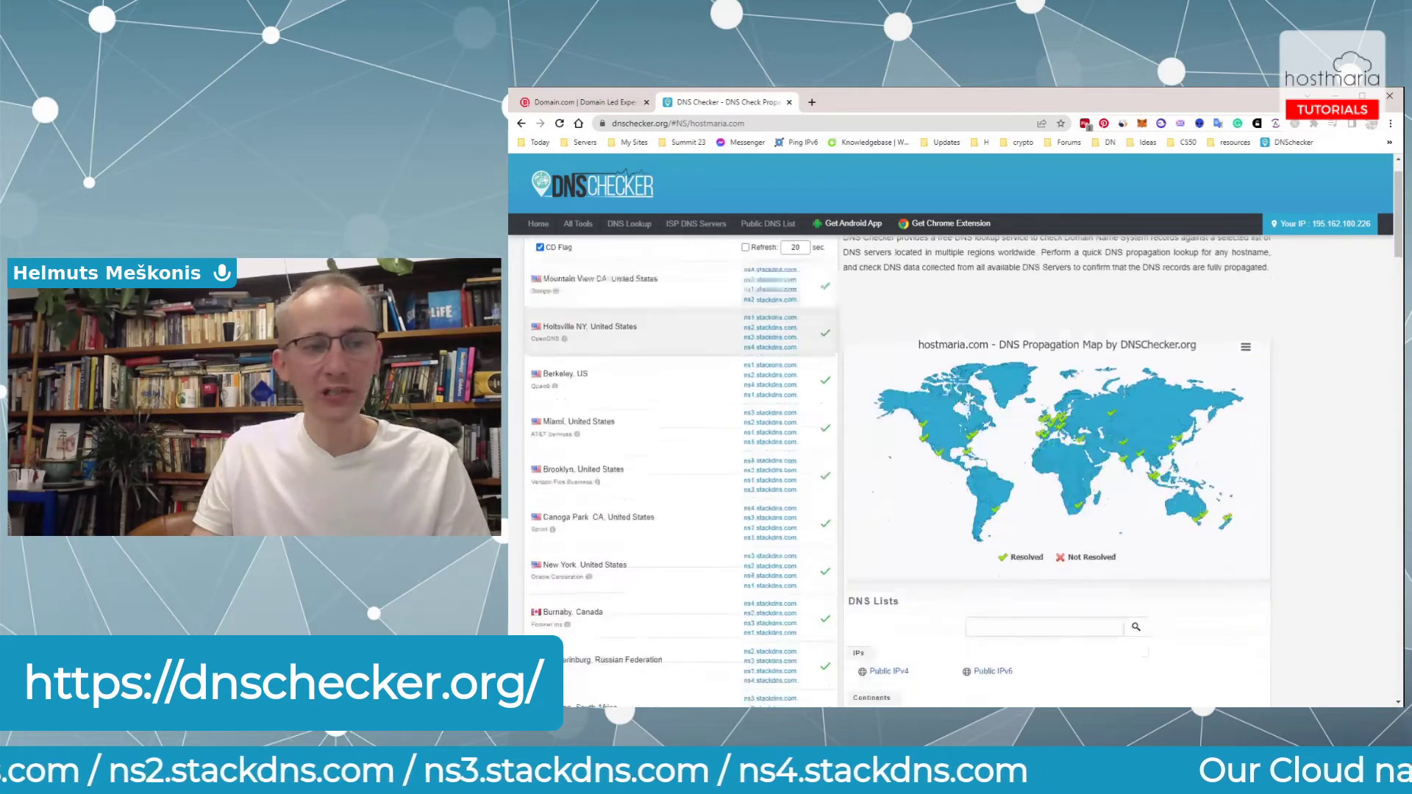
pyautogui.scroll(-3)
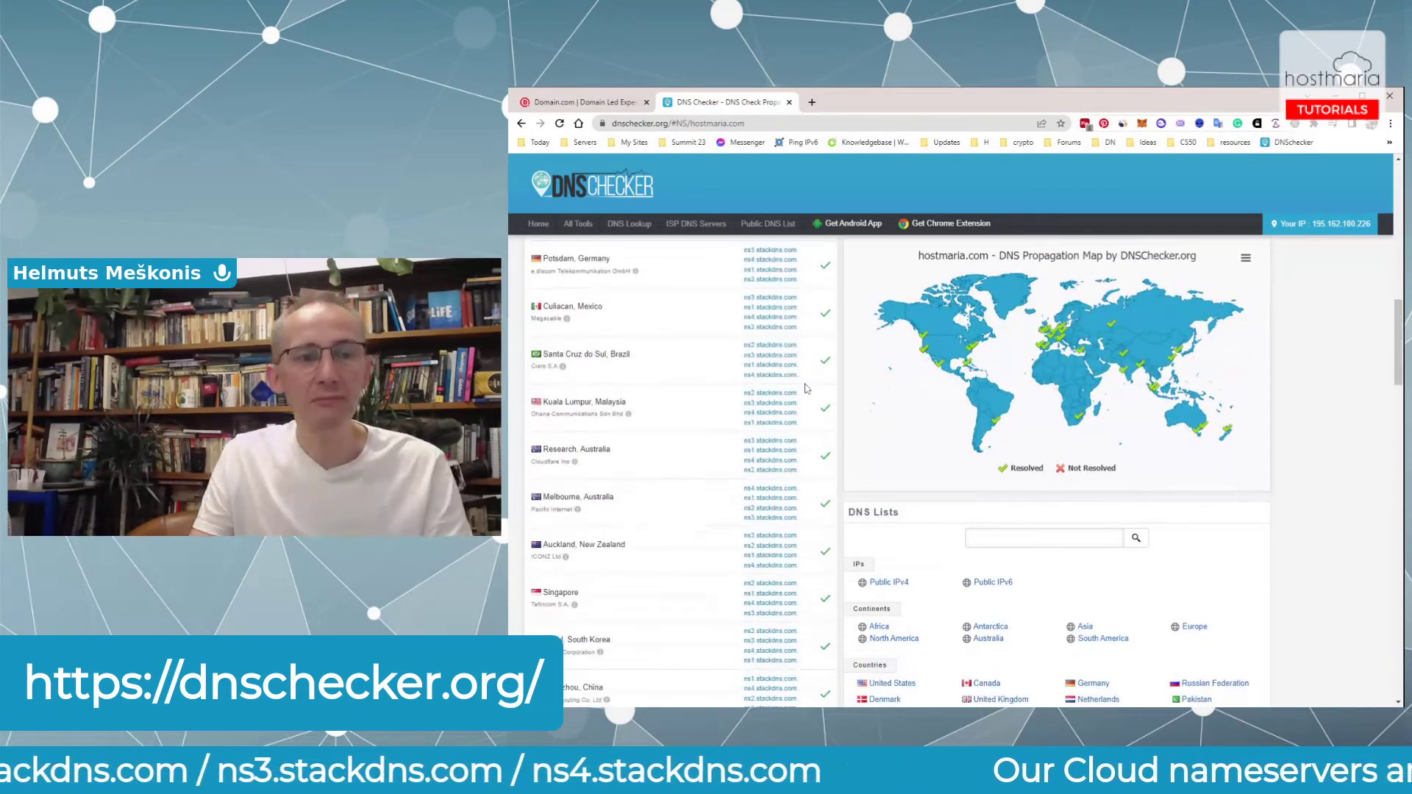
pyautogui.scroll(-3)
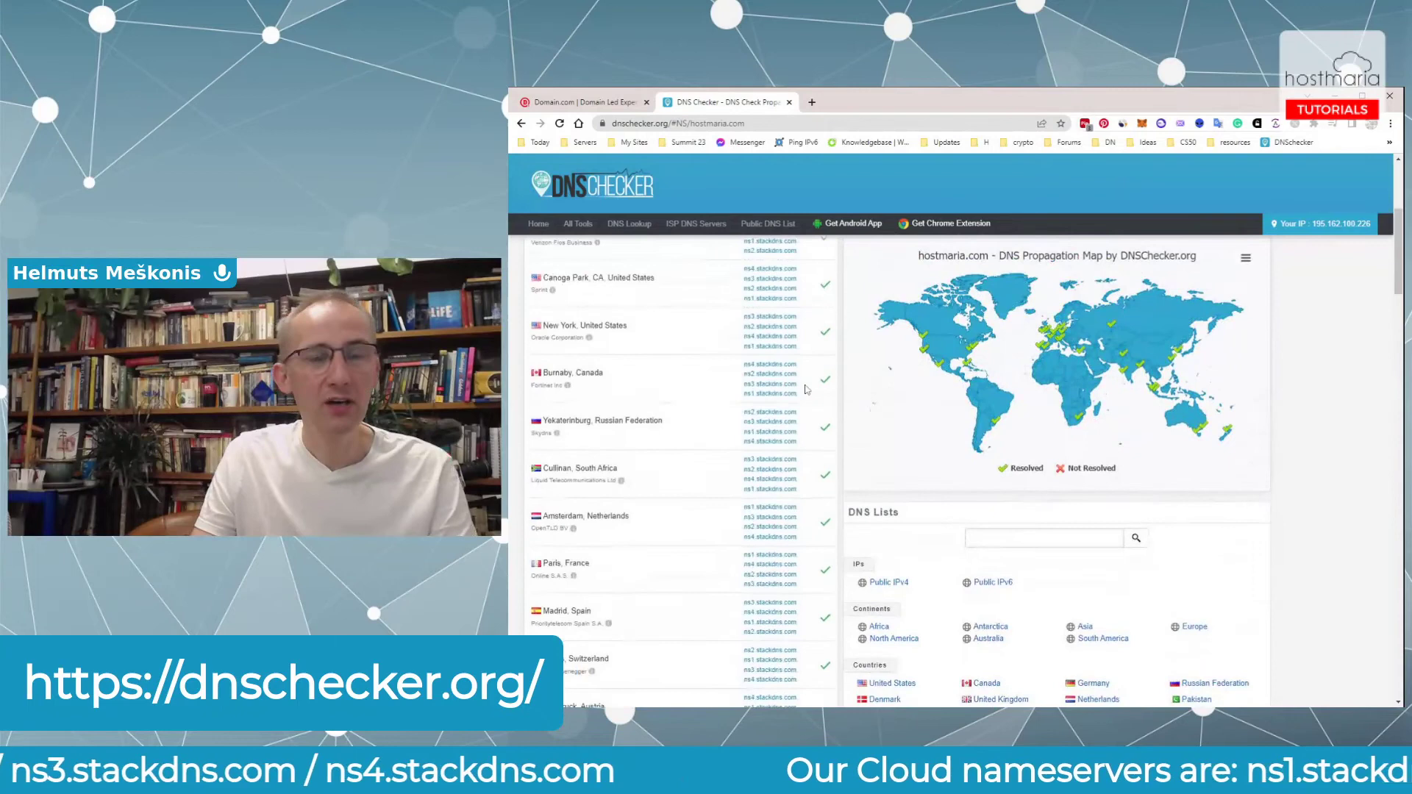